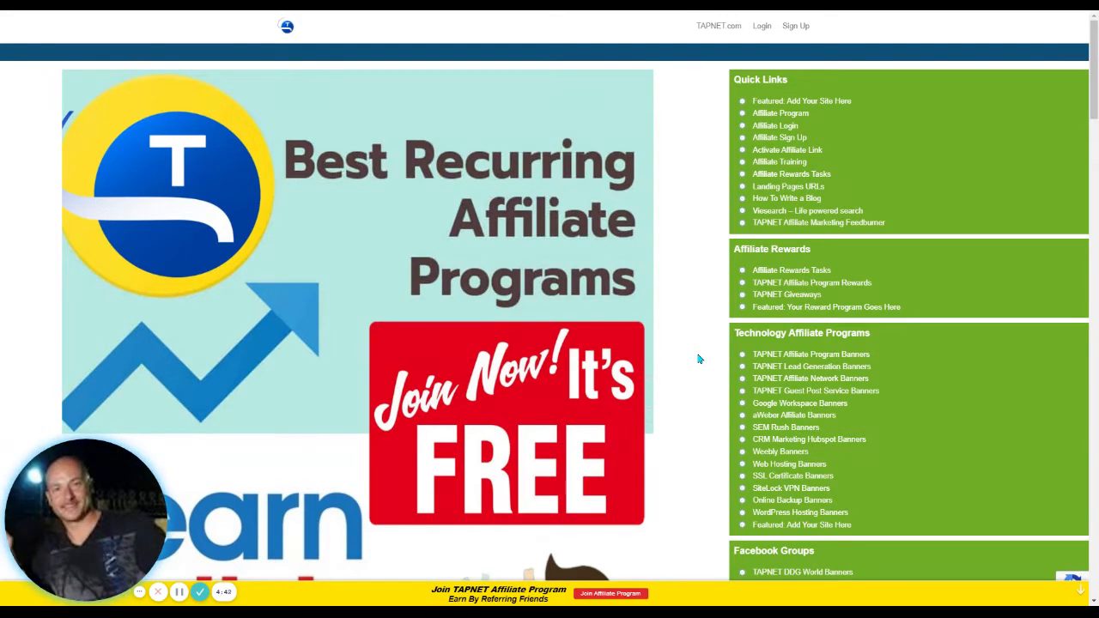
mouse_move(709, 371)
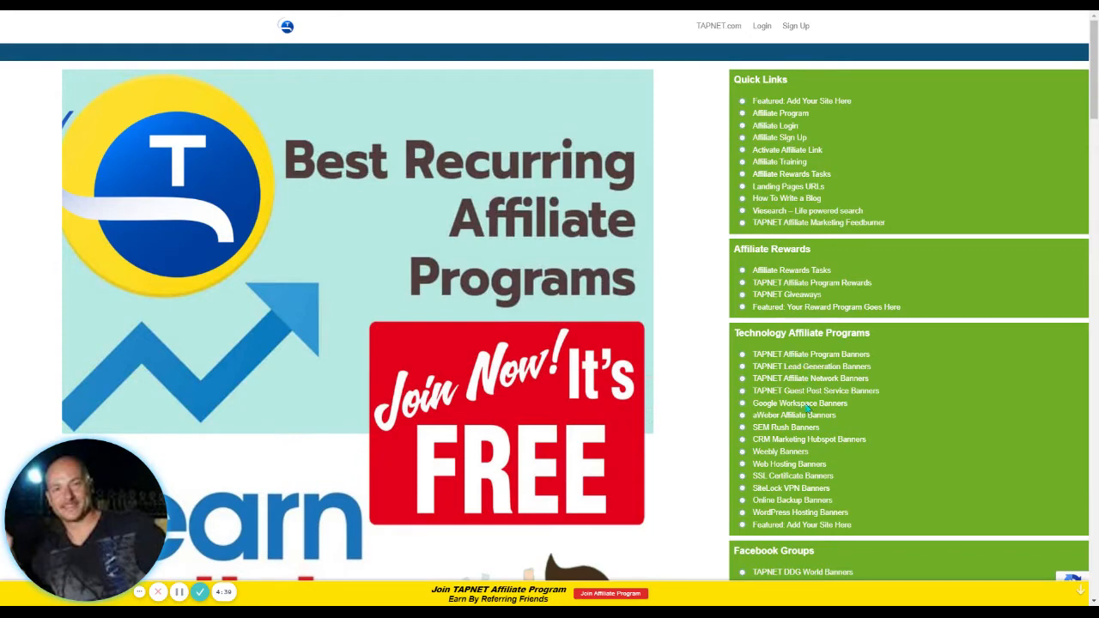
Scroll down the homepage to reach the TAPNET Affiliate Program Banners listing.
scroll("down", 3)
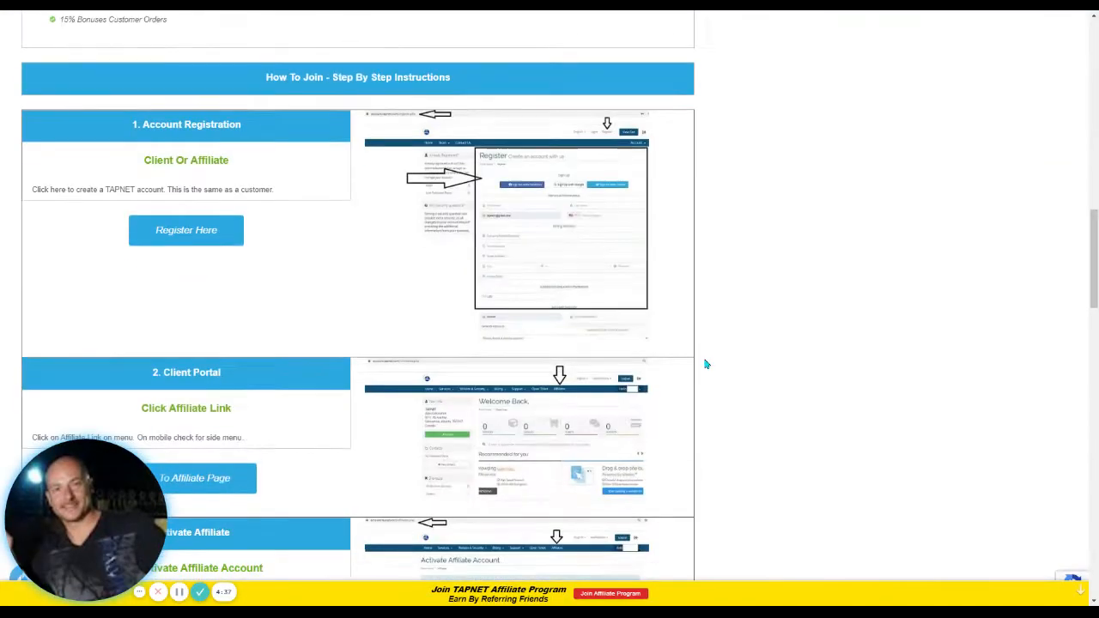
scroll("down", 3)
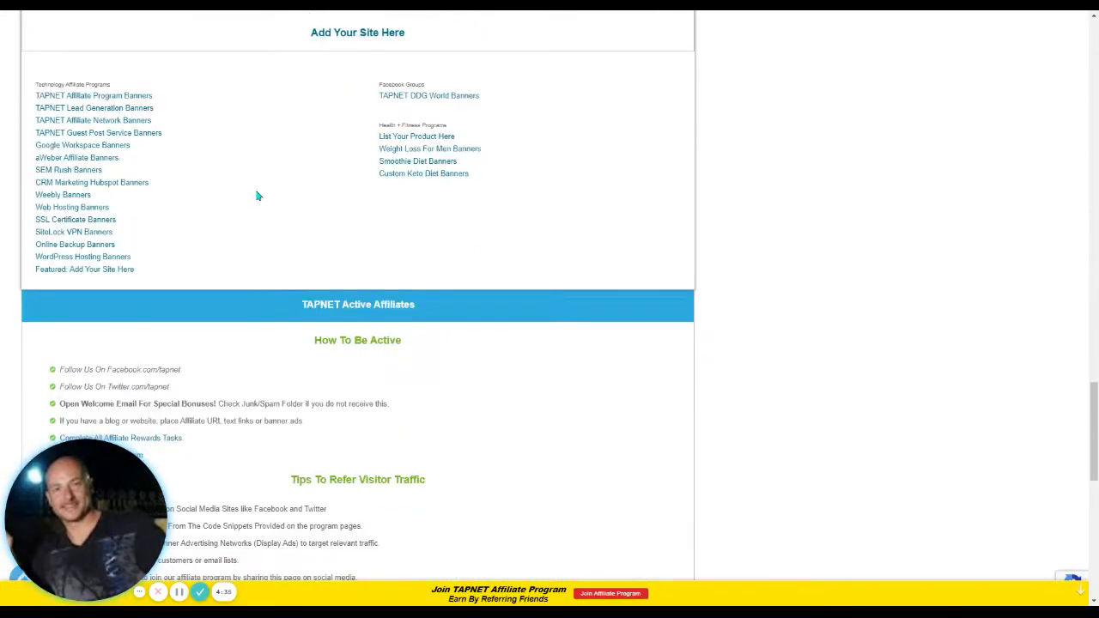
mouse_move(93, 109)
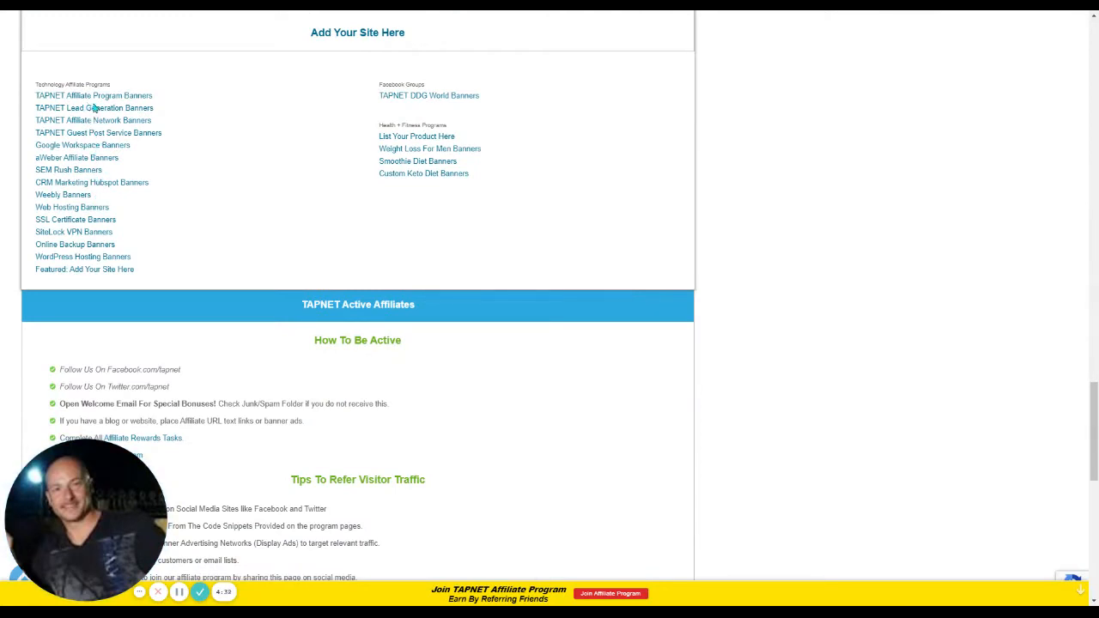
mouse_move(100, 116)
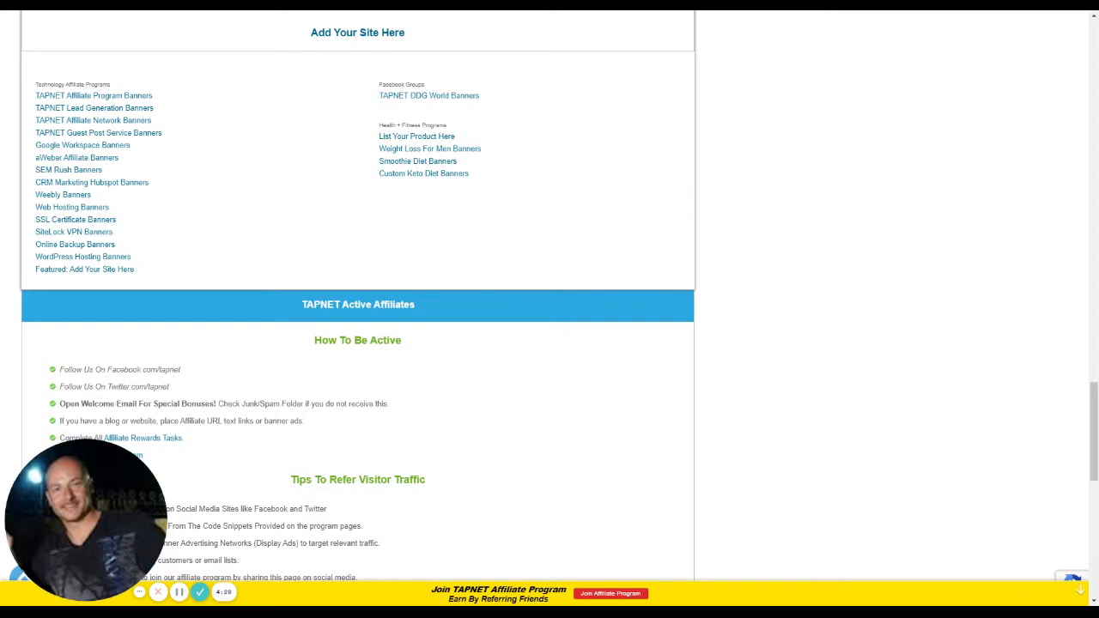
mouse_move(72, 206)
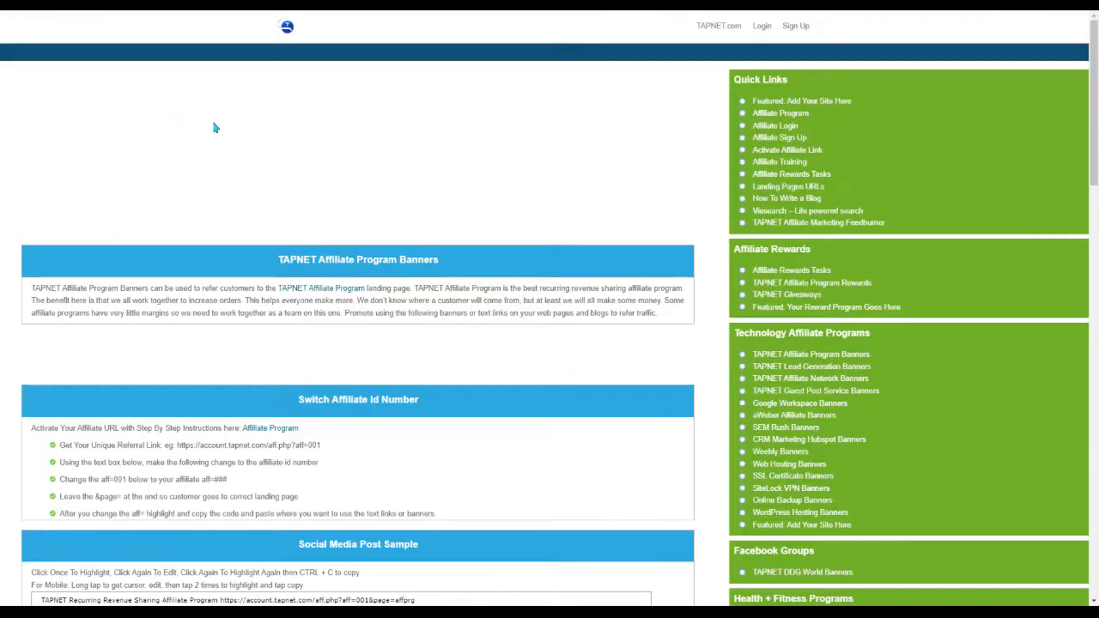
Scroll down to the affiliate ID instructions and the Social Media Post Sample.
scroll("down", 3)
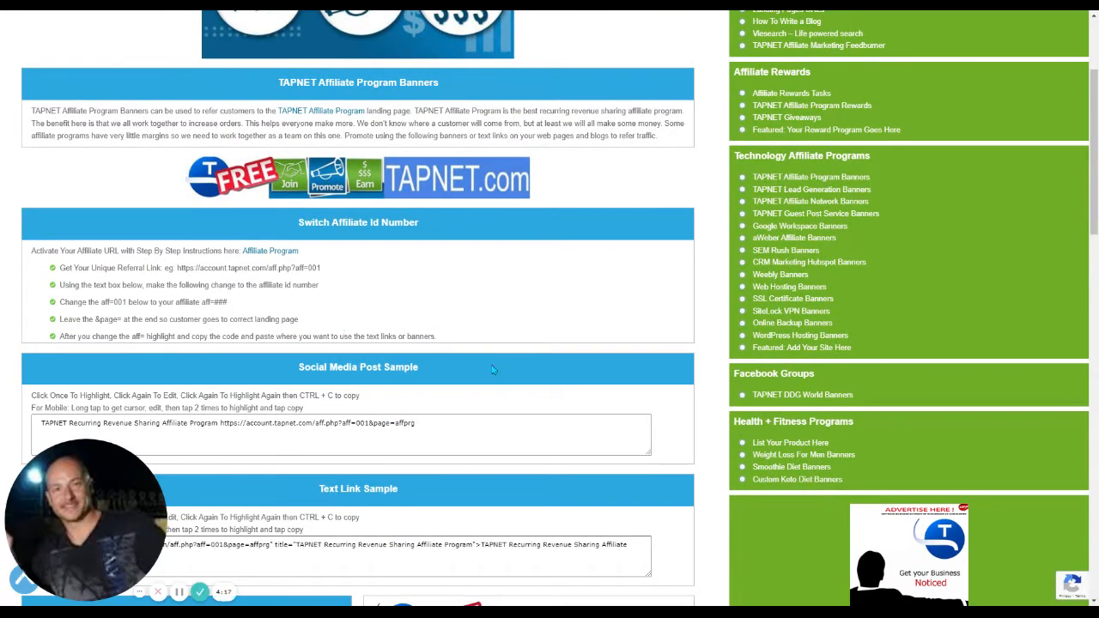
scroll("down", 3)
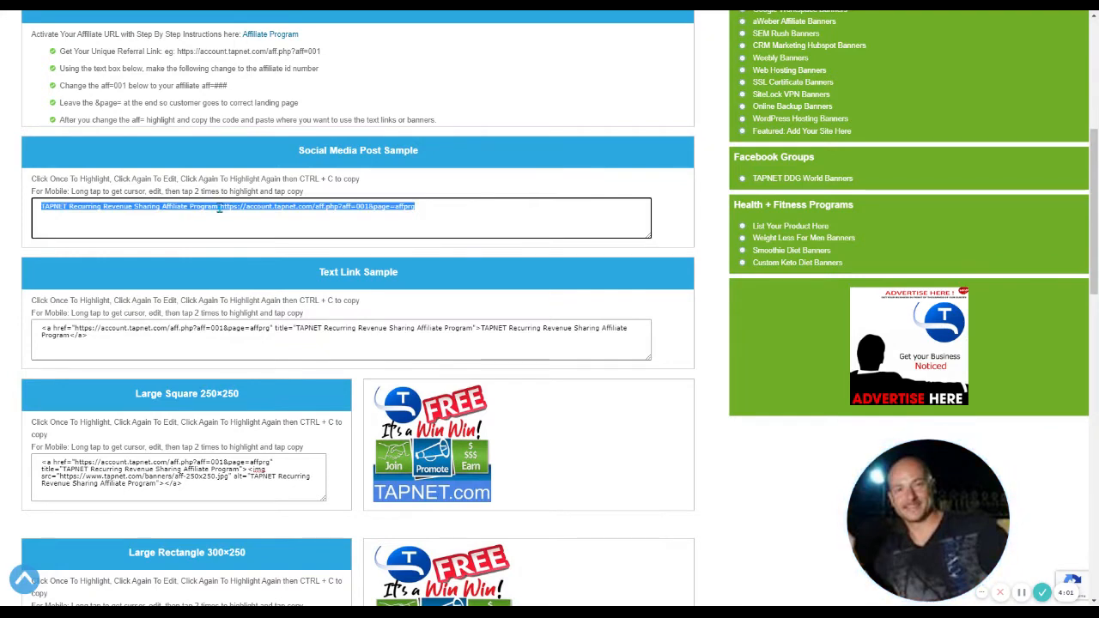
Replace affiliate ID 001 with 1234 in the Social Media Post Sample link.
left_click(364, 206)
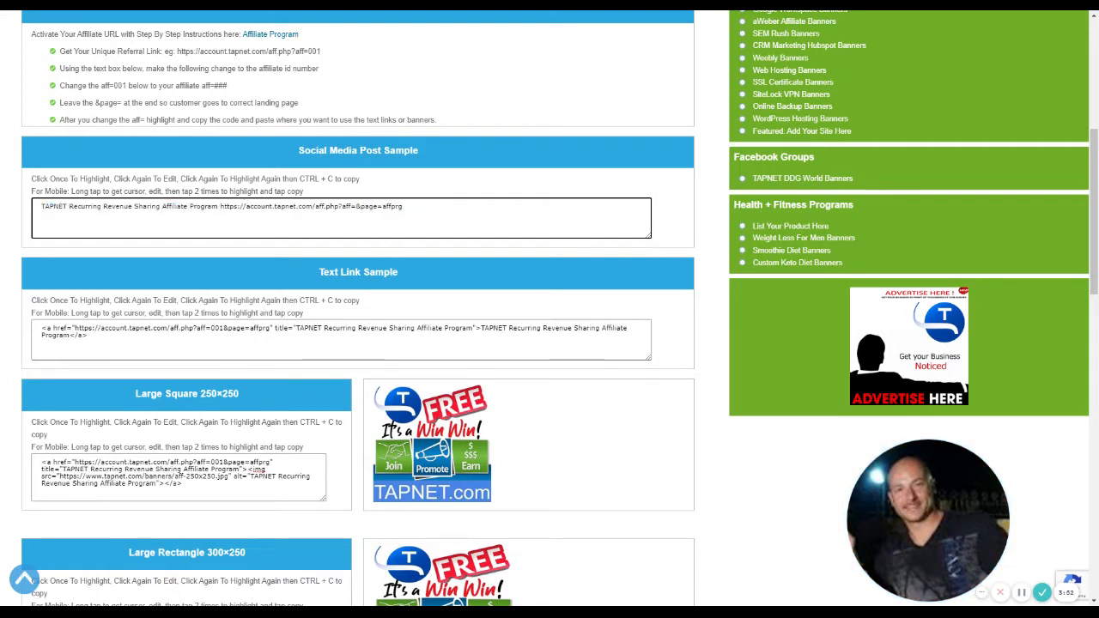
type("1234")
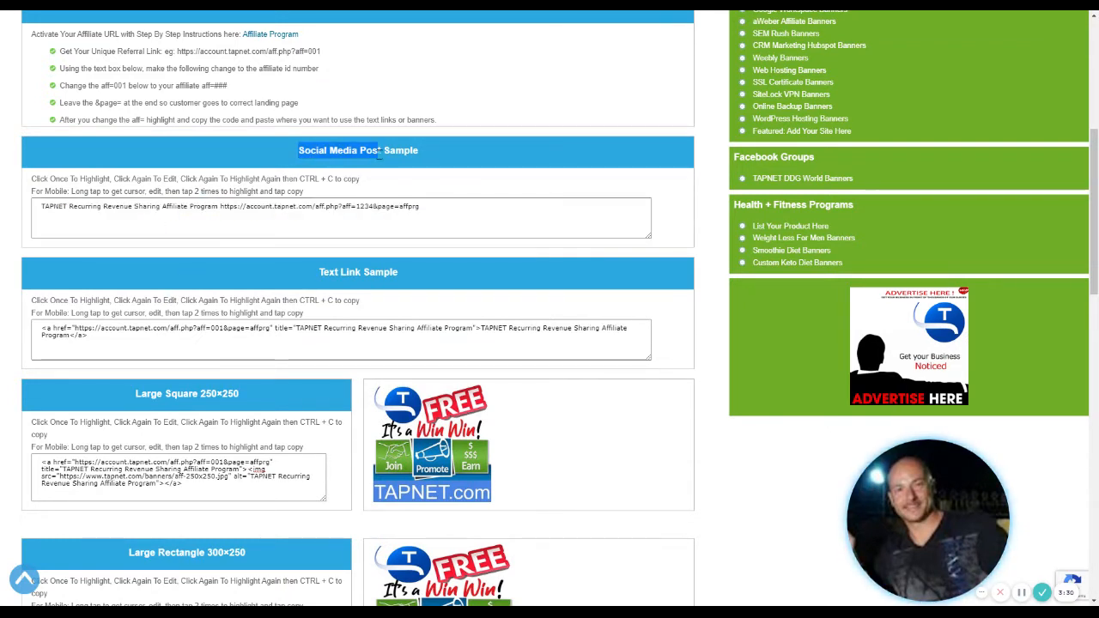
scroll("down", 3)
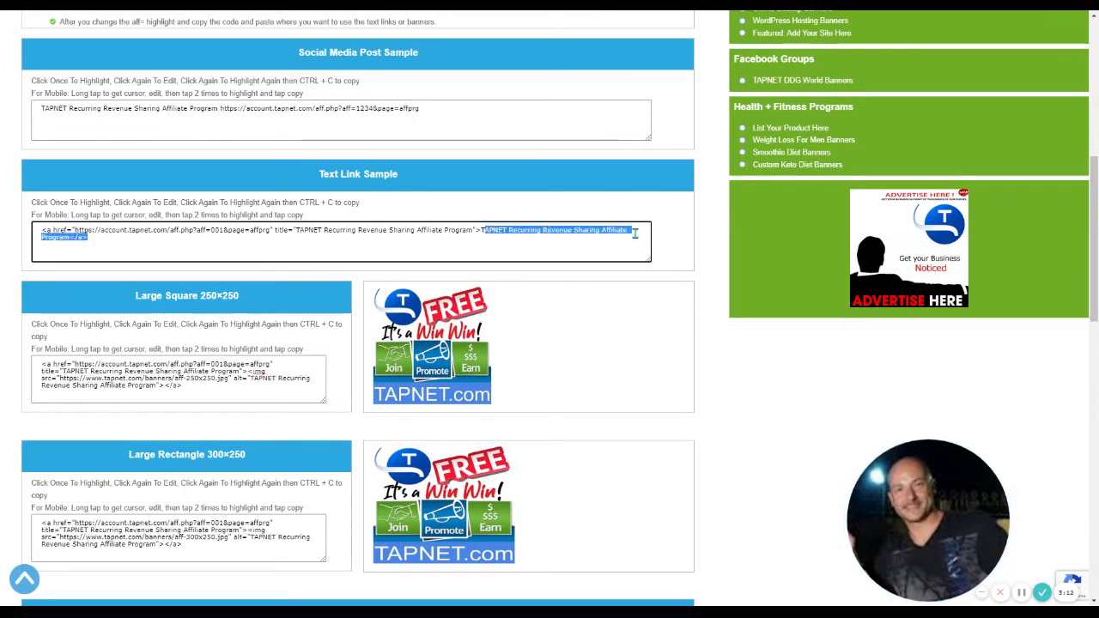
Edit the Large Square 250×250 banner code to aff=1234 and highlight it.
left_click(343, 236)
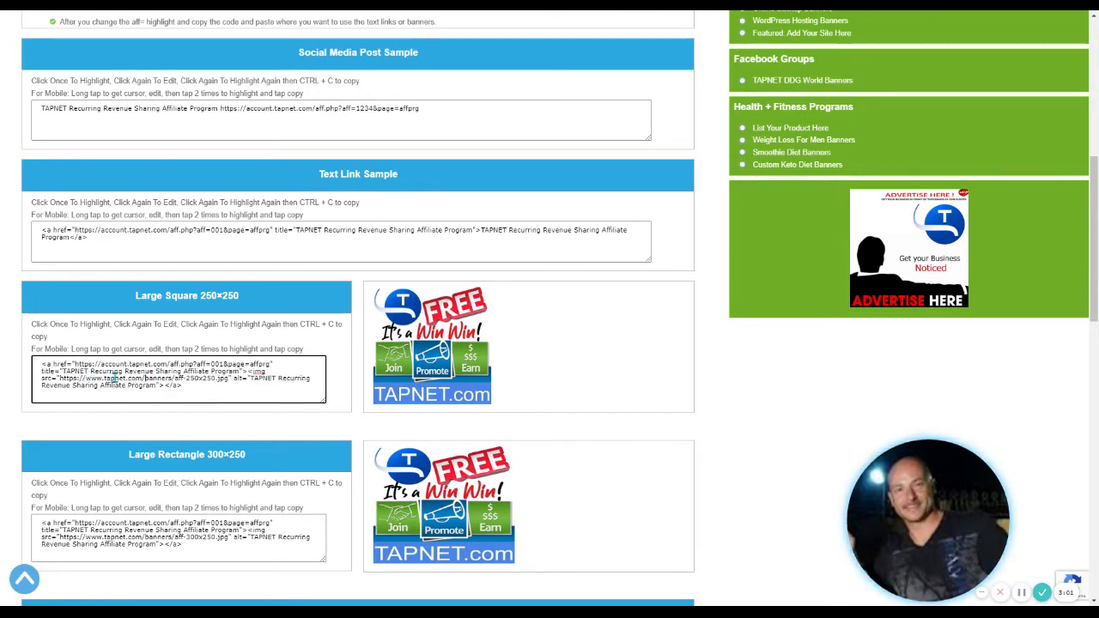
left_click(172, 365)
type("234")
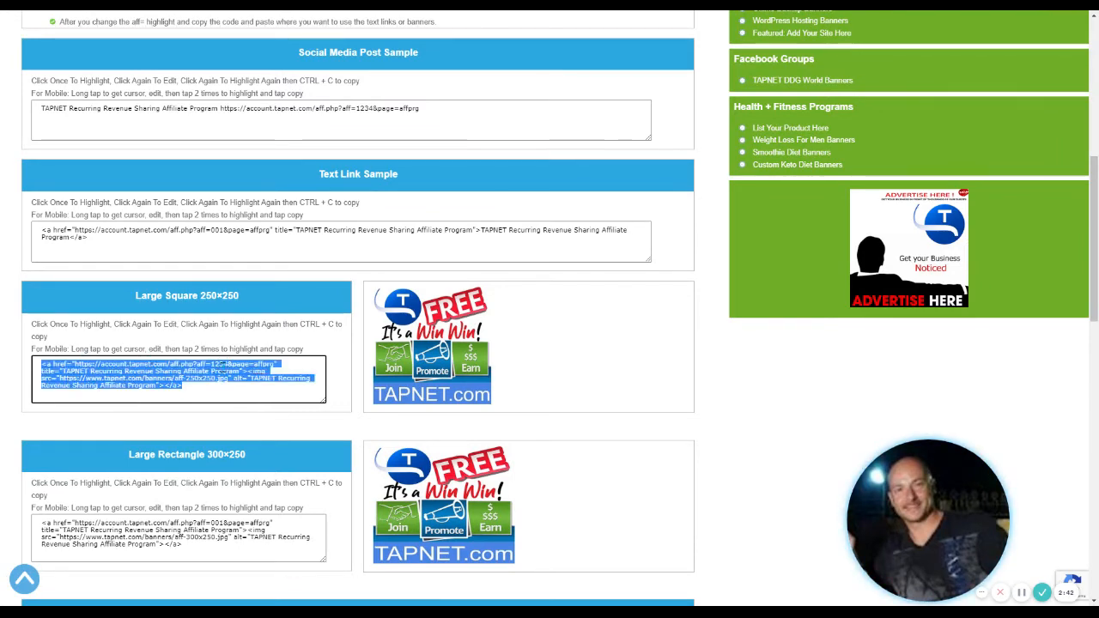
left_click(178, 374)
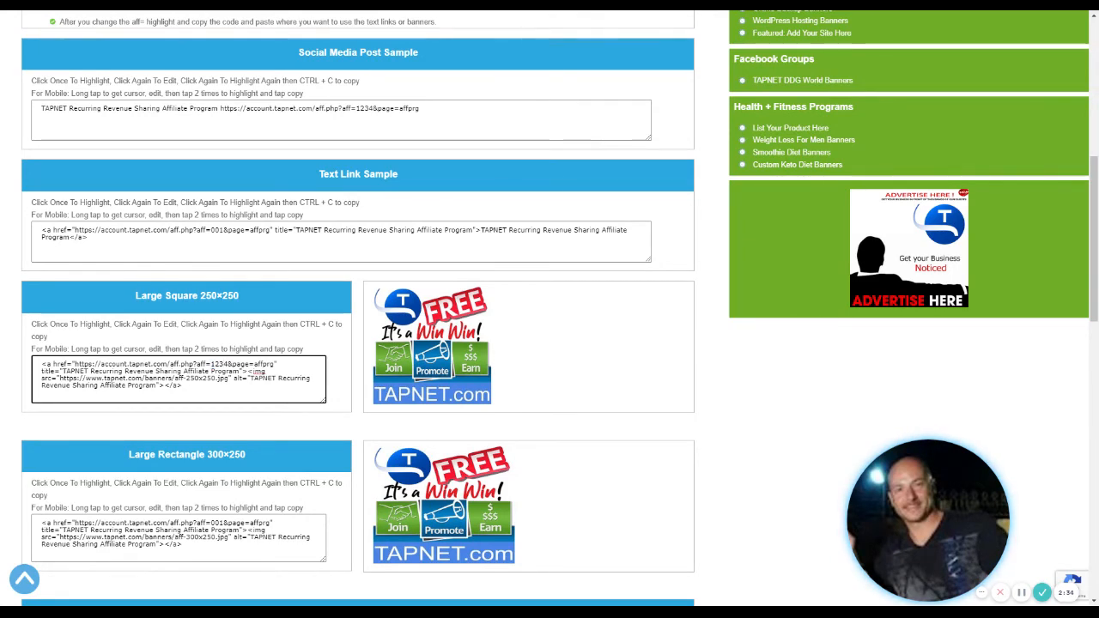
left_click(172, 388)
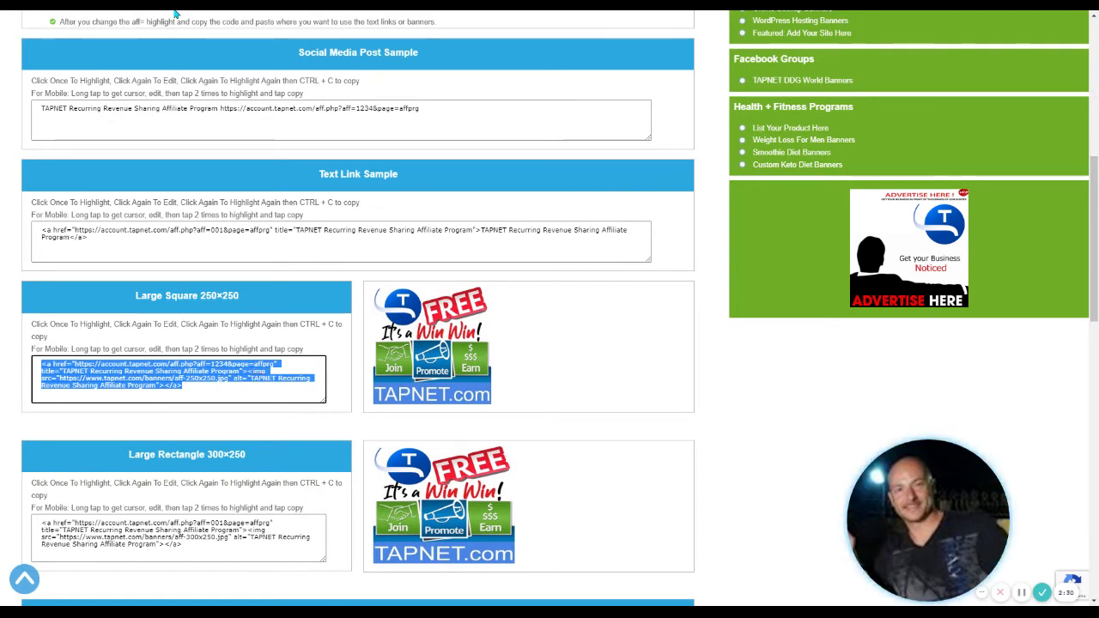
mouse_move(151, 16)
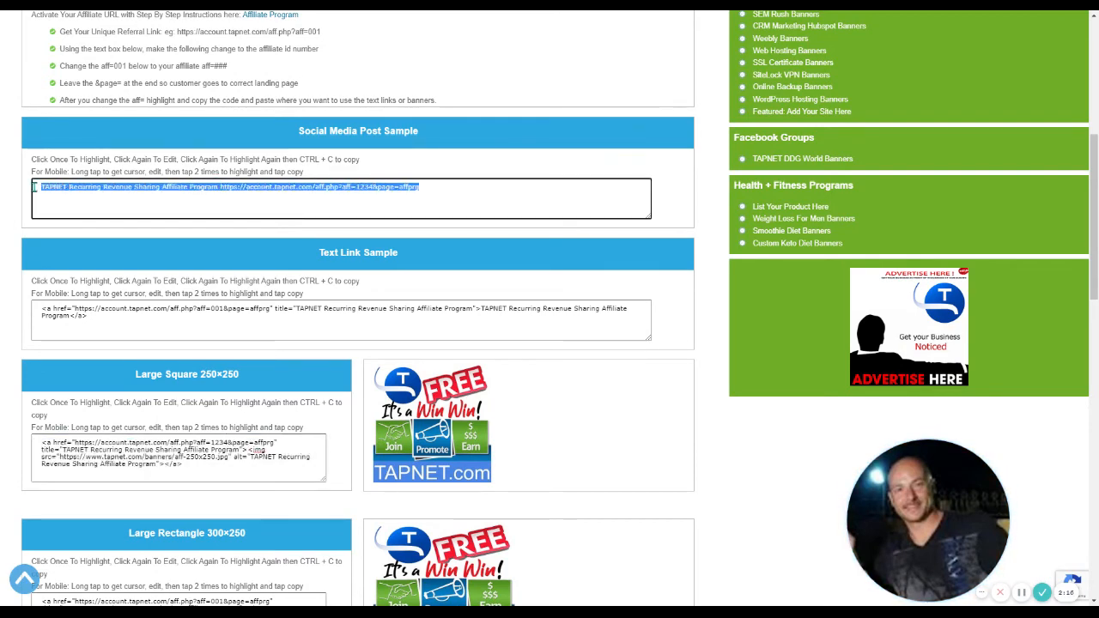
Highlight the Social Media Post Sample text containing affiliate ID 1234.
left_click(156, 187)
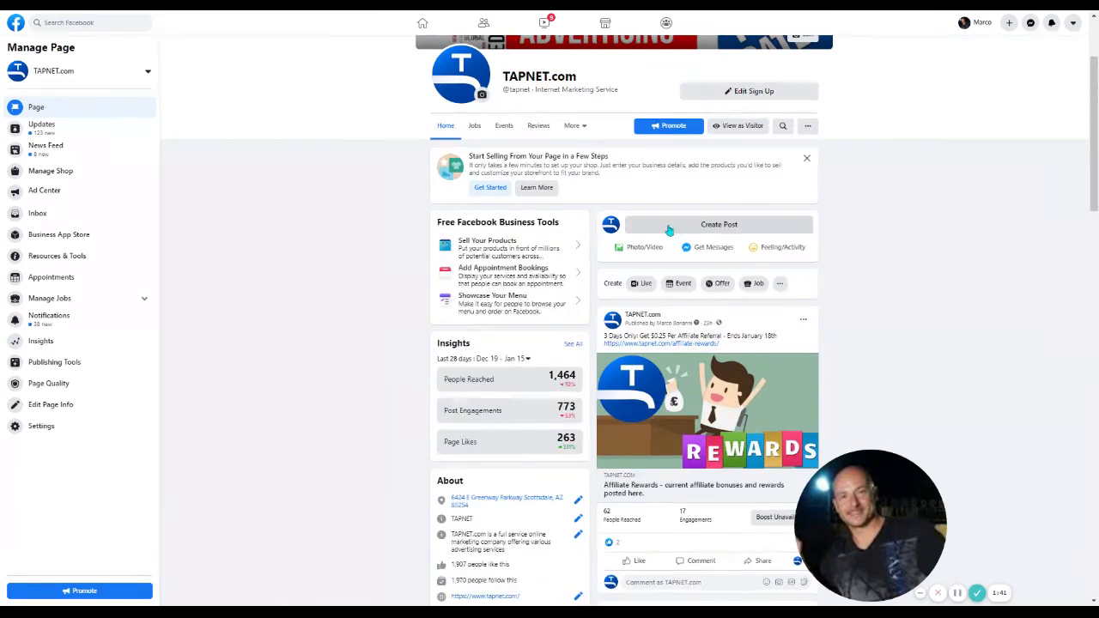
left_click(718, 224)
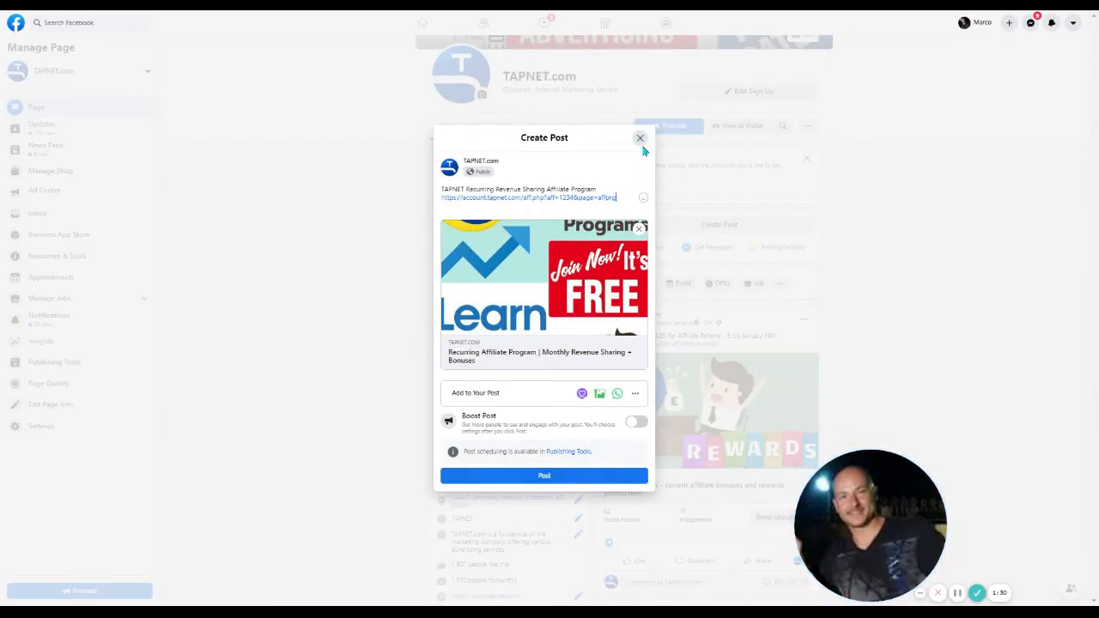
left_click(639, 138)
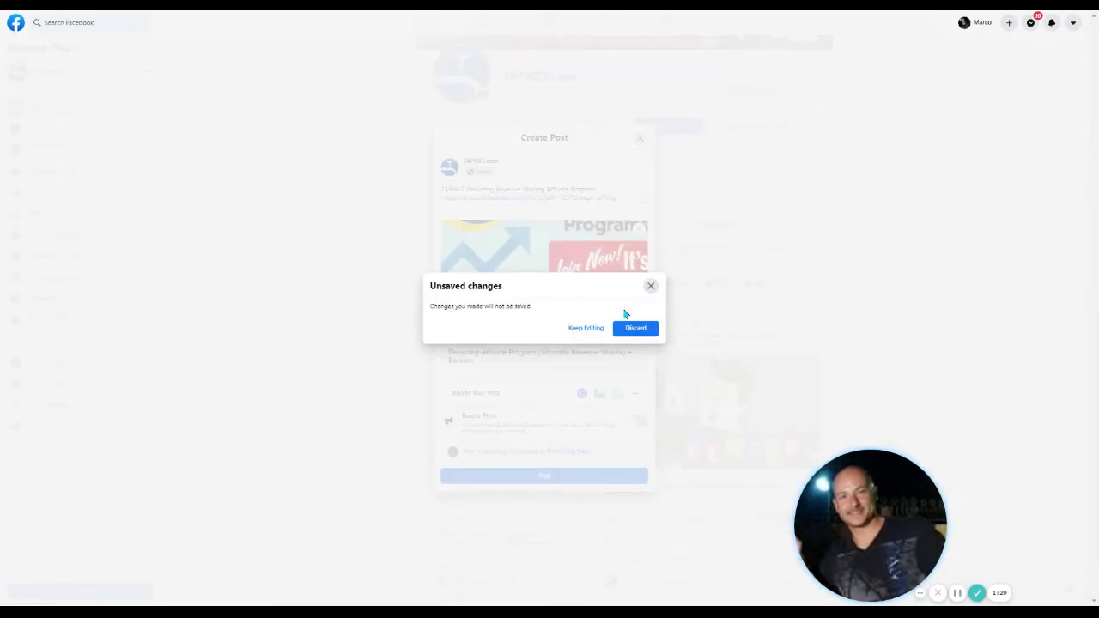
left_click(634, 328)
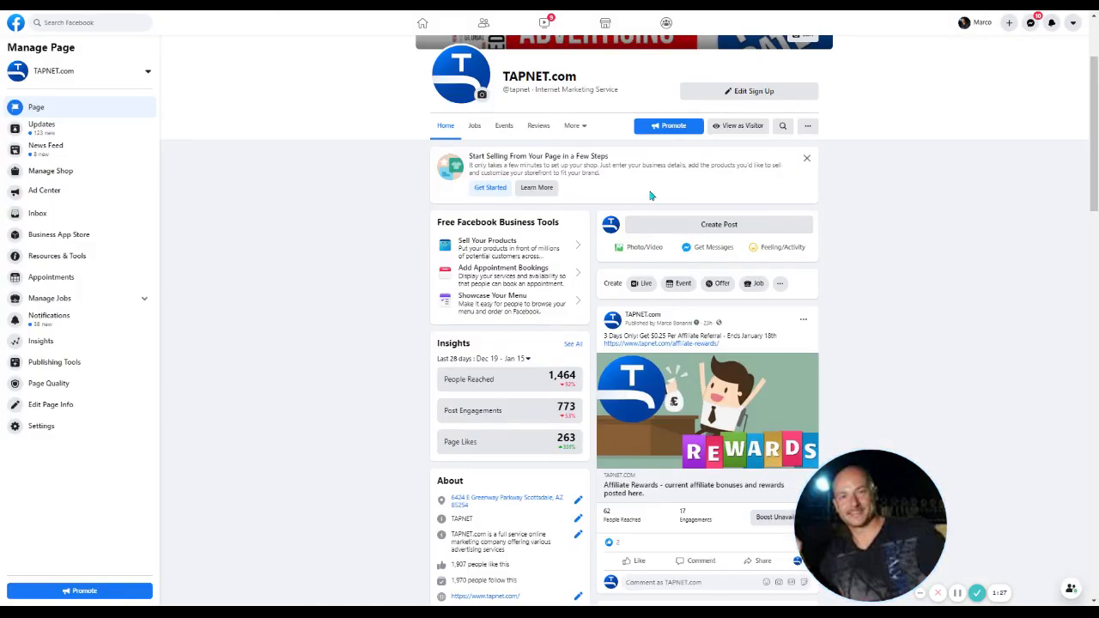
left_click(803, 319)
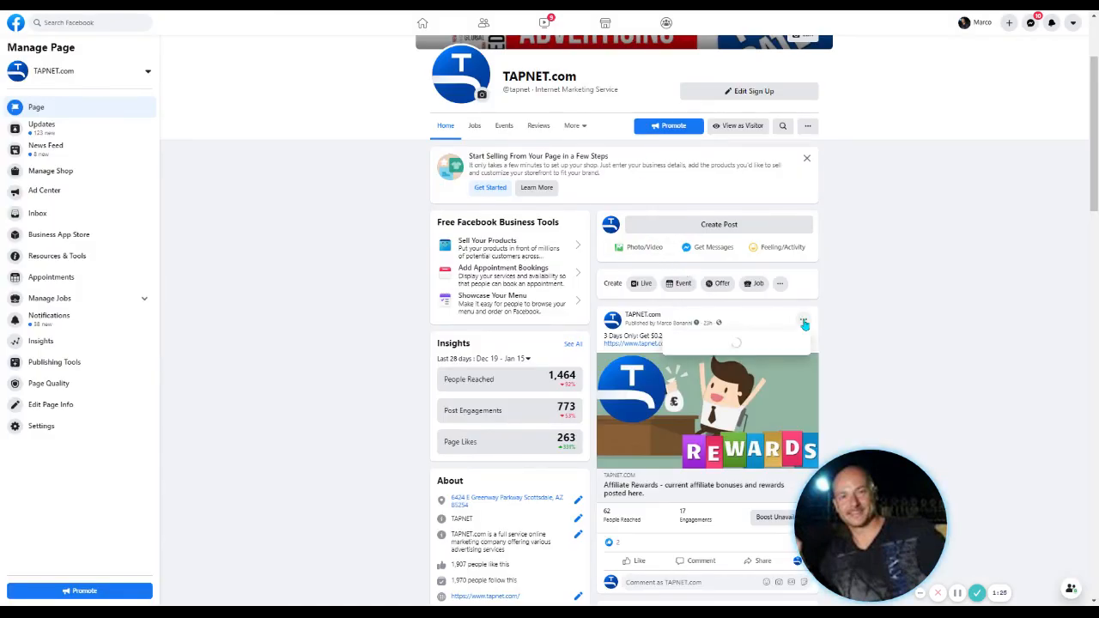
left_click(804, 322)
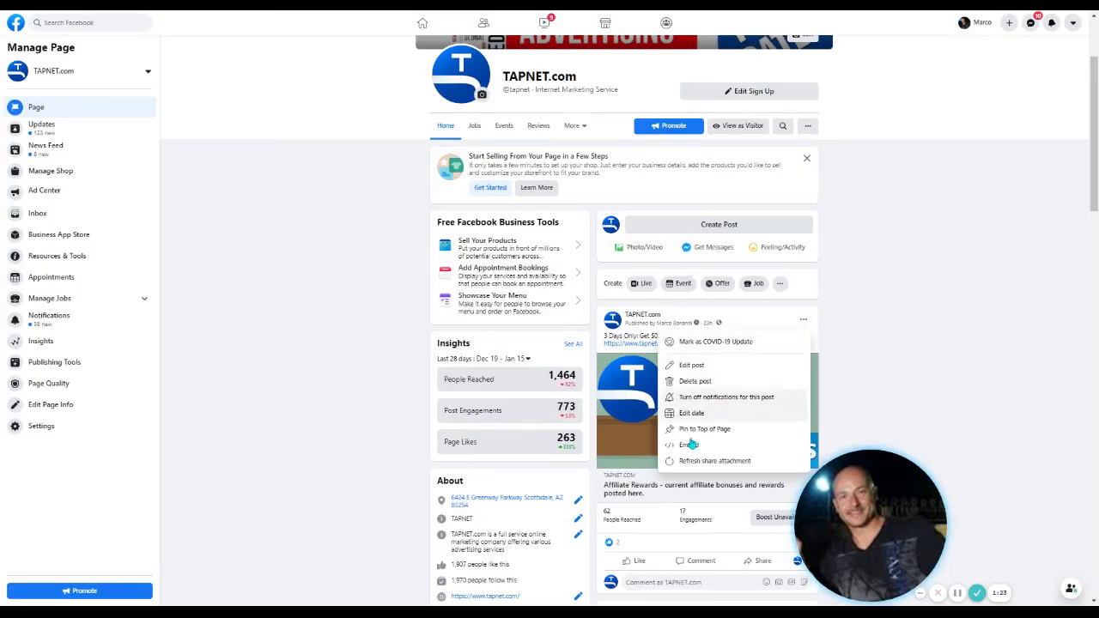
mouse_move(723, 366)
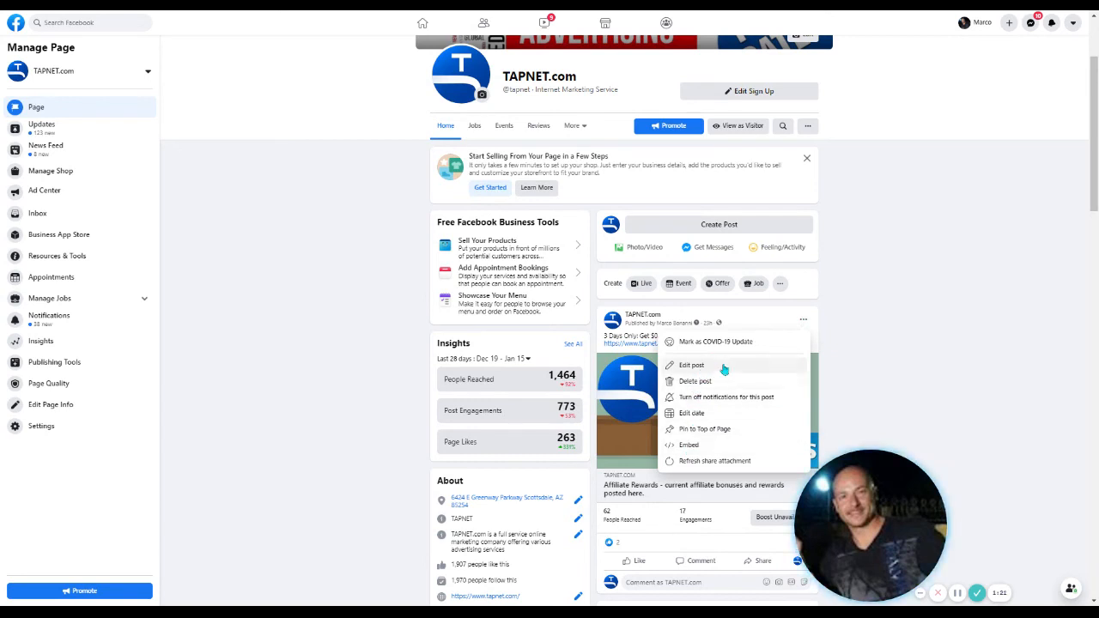
mouse_move(687, 445)
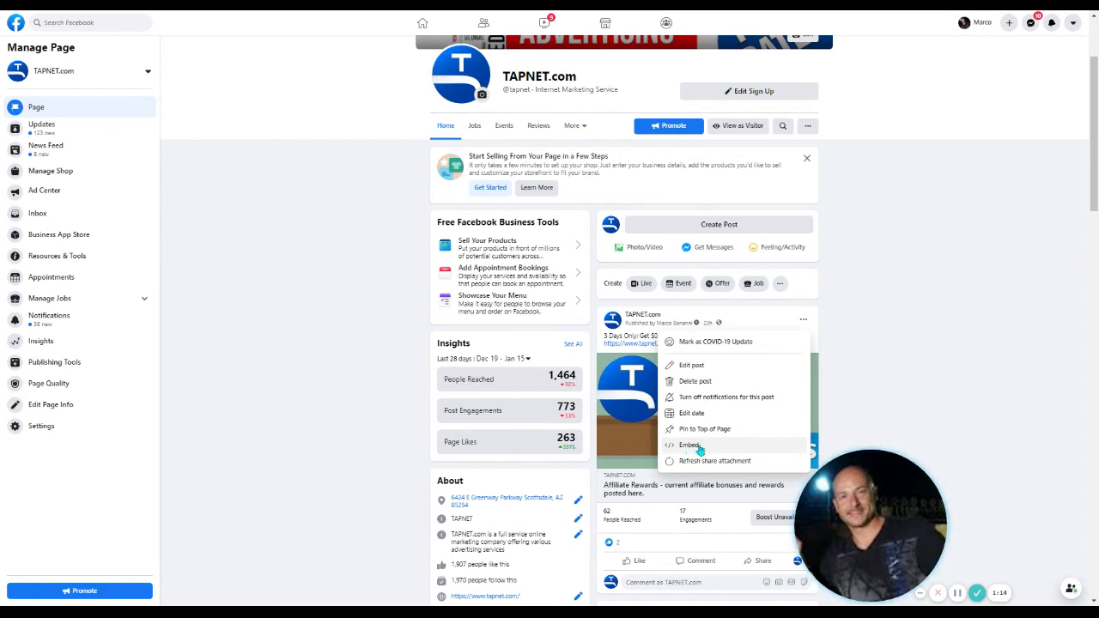
mouse_move(861, 393)
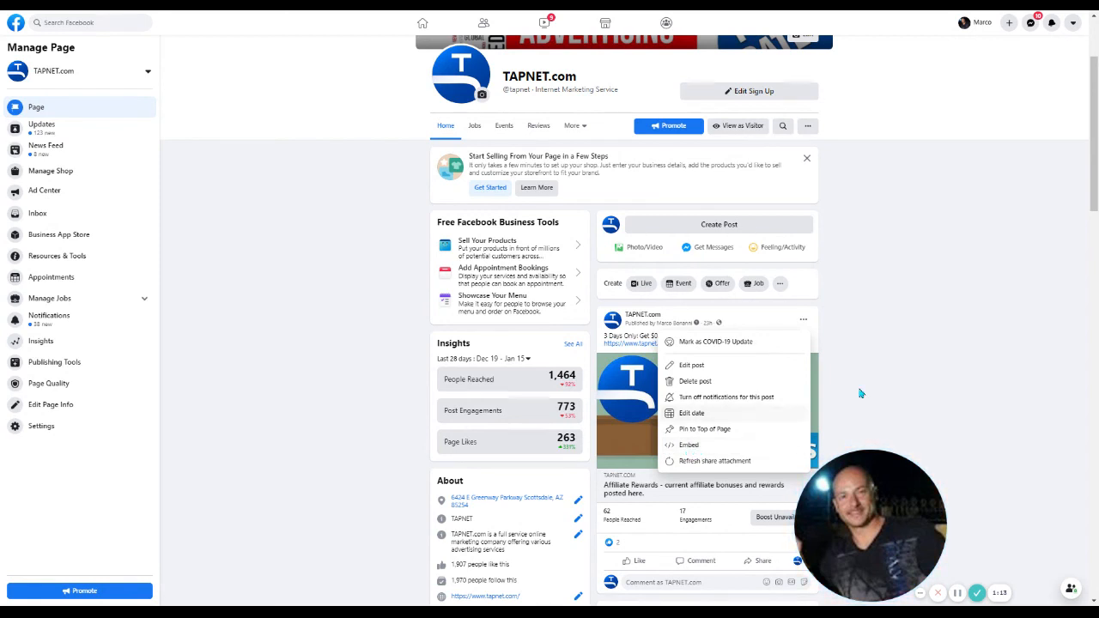
left_click(861, 393)
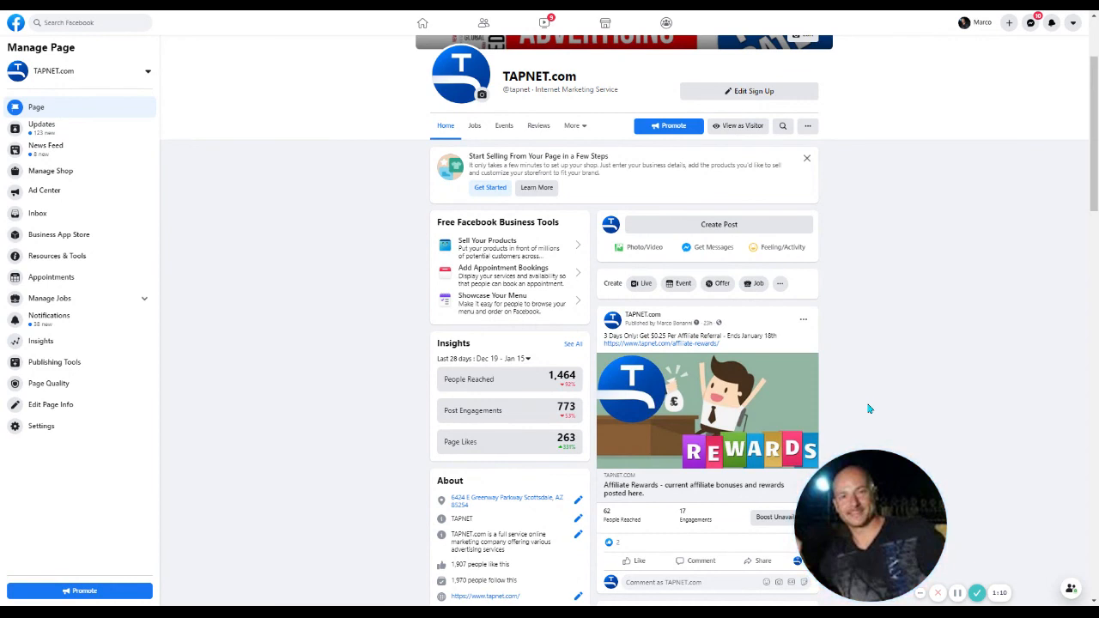